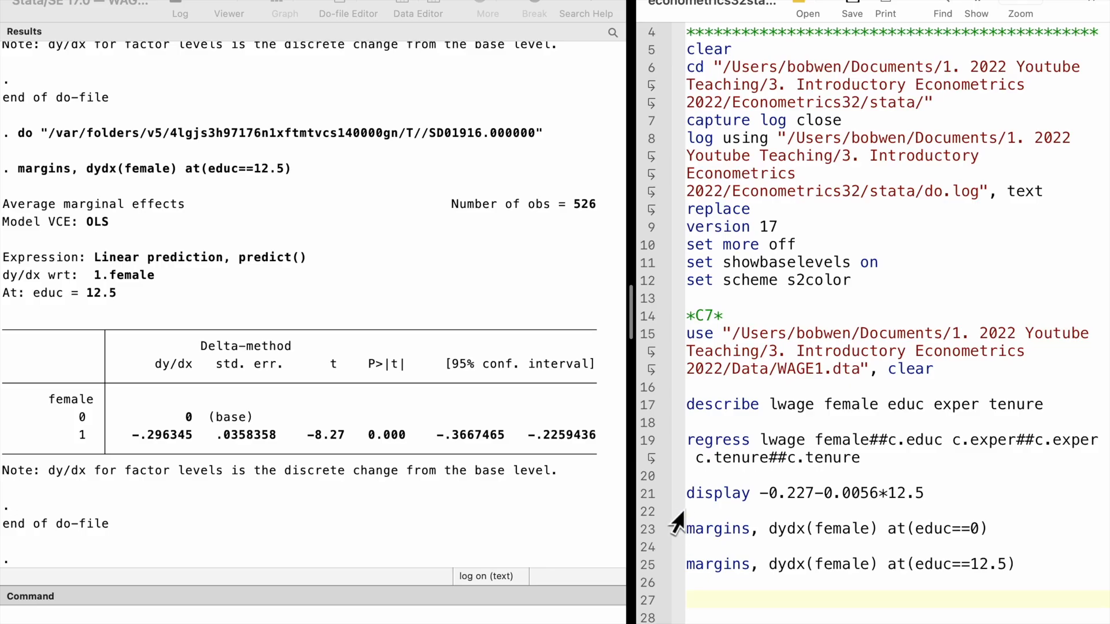
pyautogui.moveTo(651, 414)
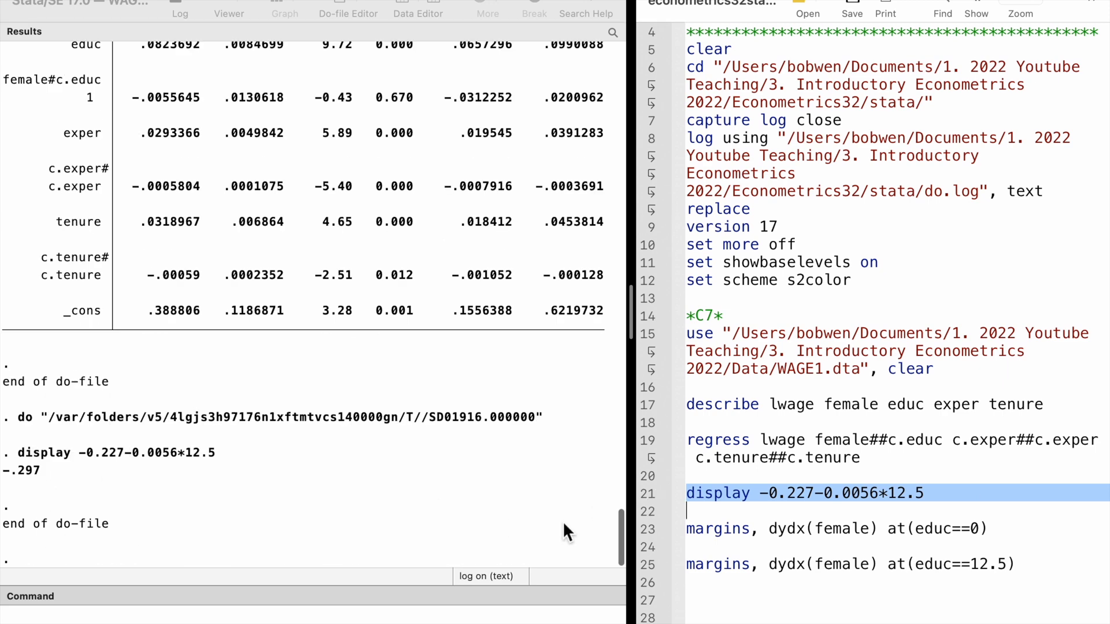
# - Run the margins command for the female effect at educ 0, giving -.2268
pyautogui.click(835, 528)
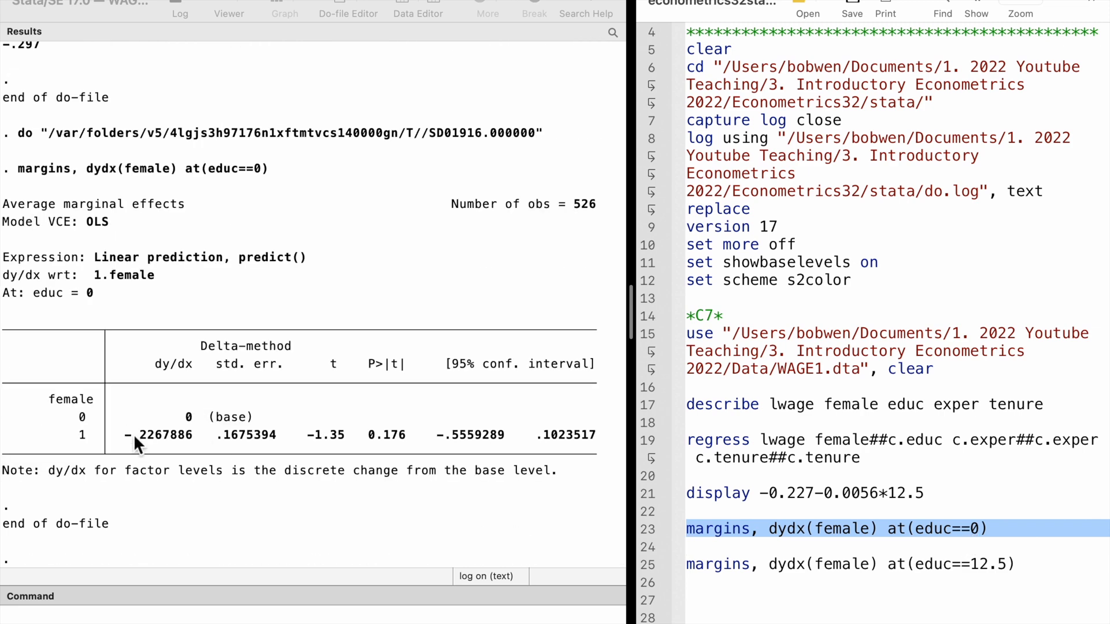
pyautogui.moveTo(393, 453)
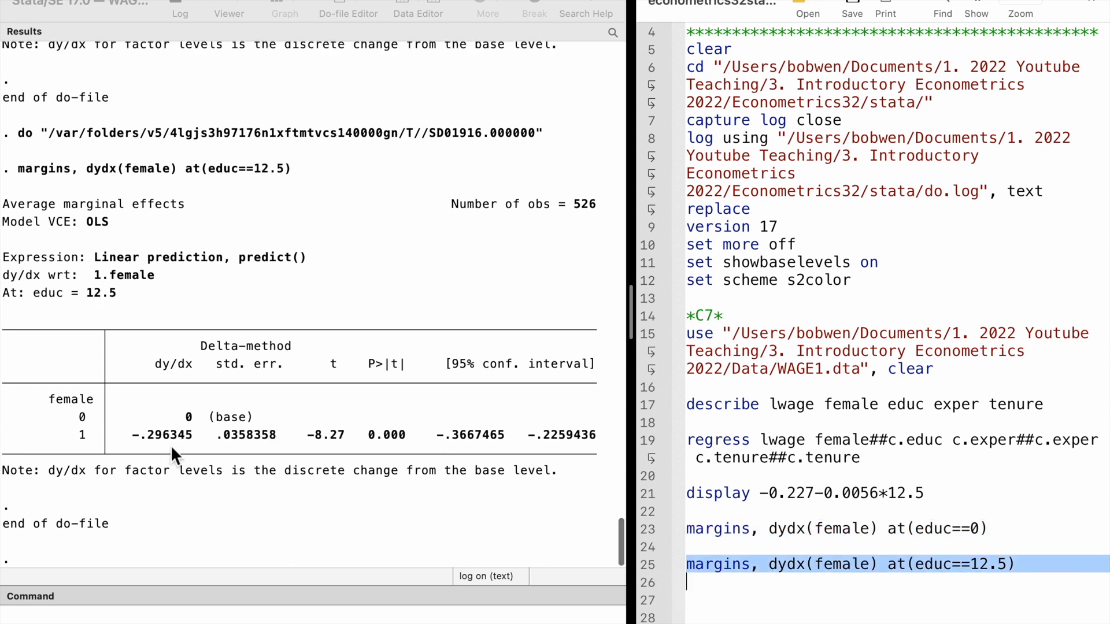
pyautogui.moveTo(327, 449)
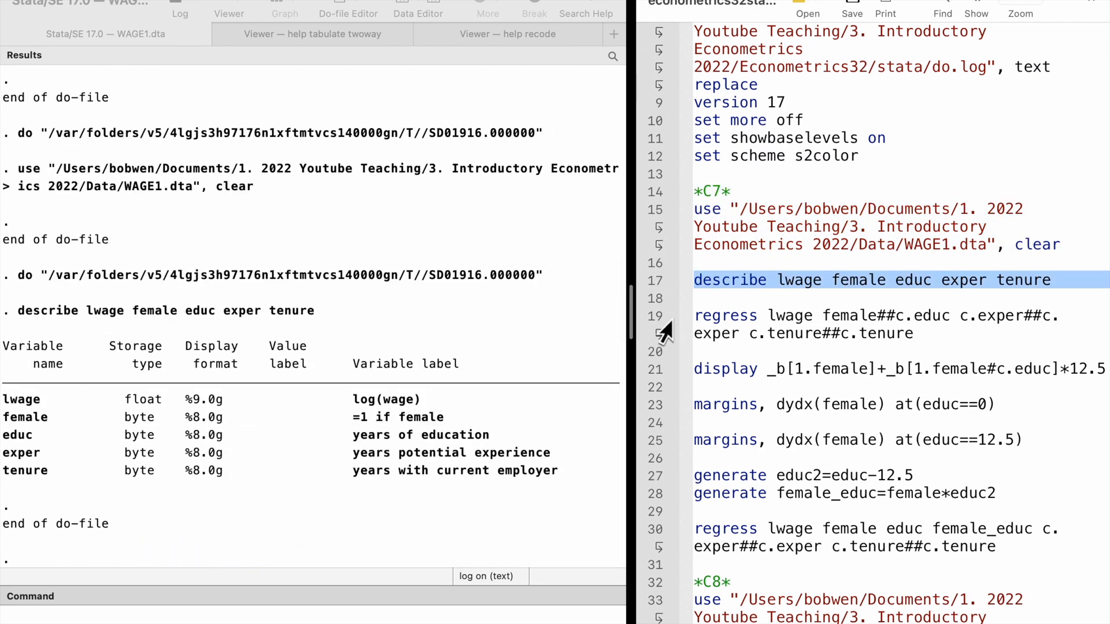
# - Execute the _b coefficient display line and the following command, giving the -.296345 female effect
pyautogui.click(871, 324)
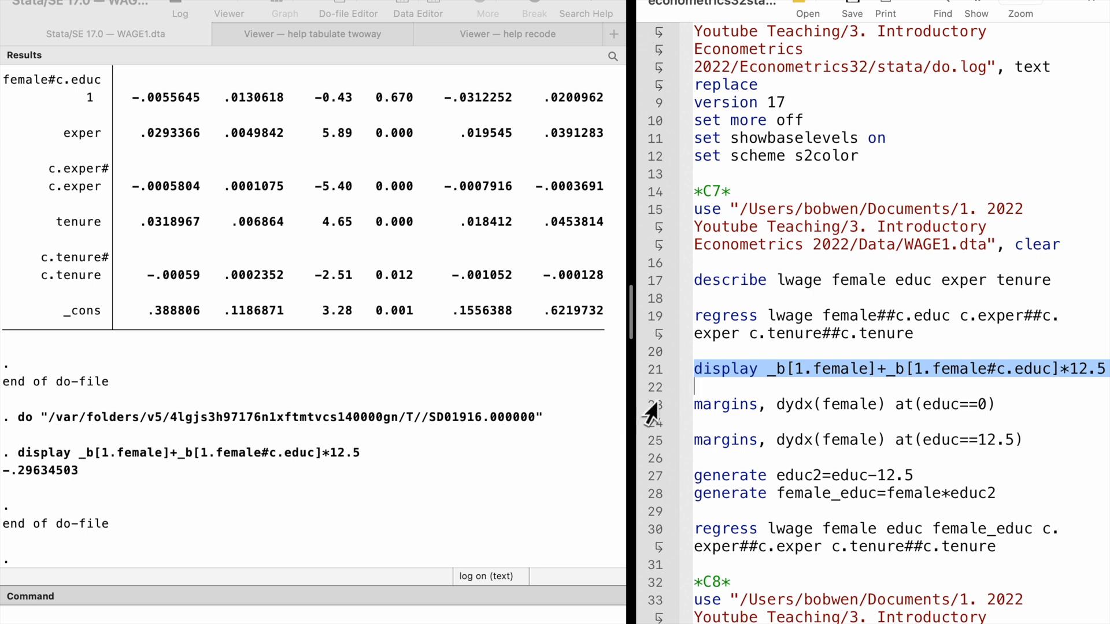
pyautogui.click(843, 405)
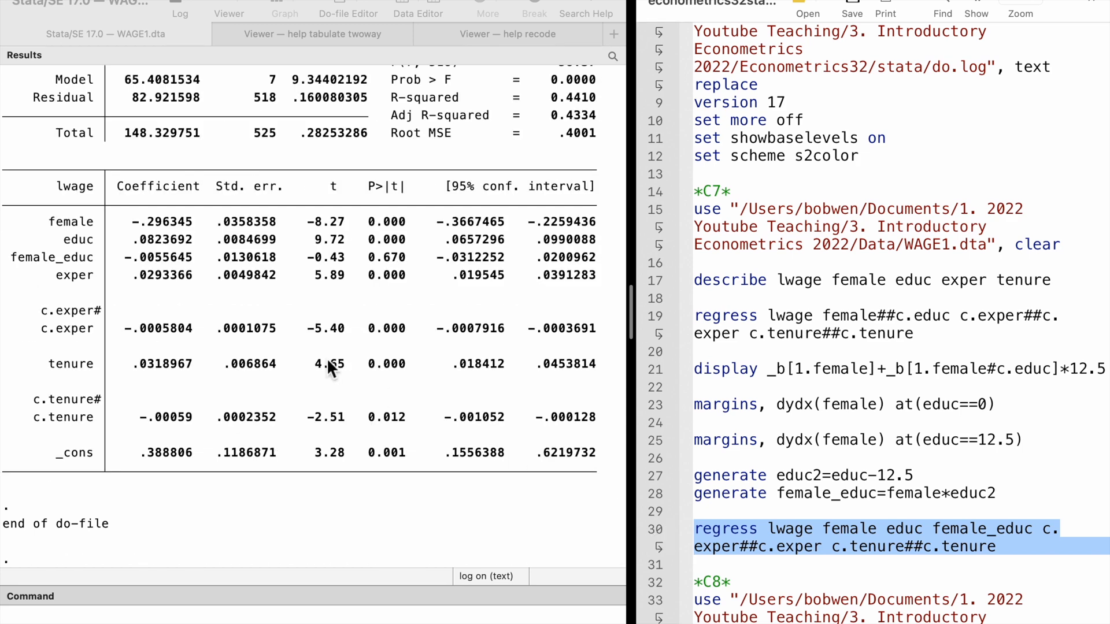
pyautogui.moveTo(407, 233)
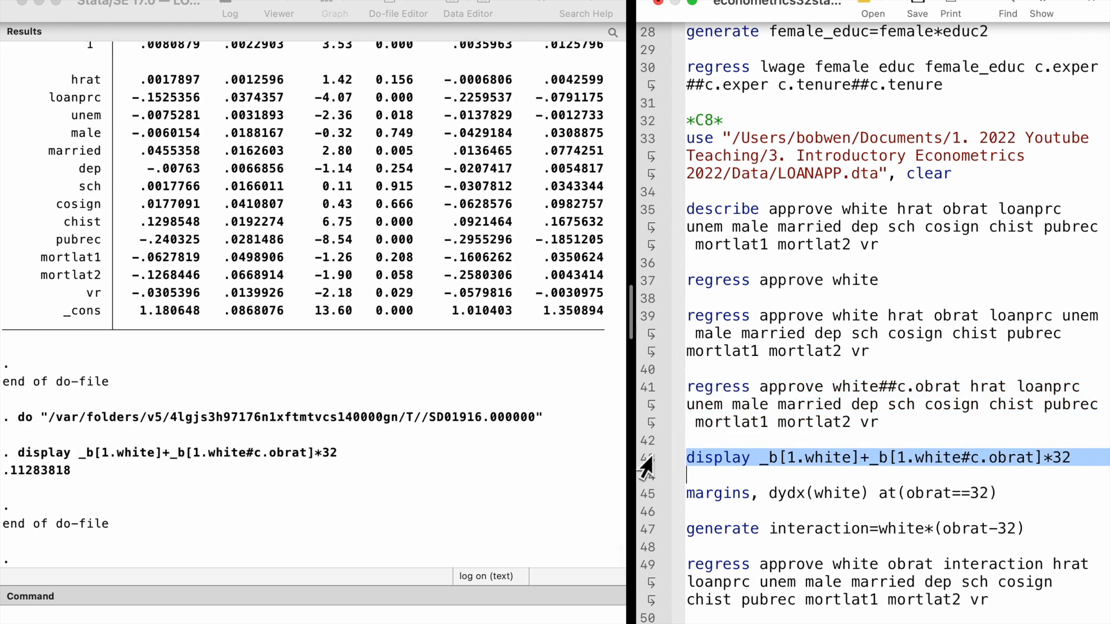
# - Run margins dydx(white) at obrat 32 and the interaction regression, both giving .1128382 for white
pyautogui.click(835, 494)
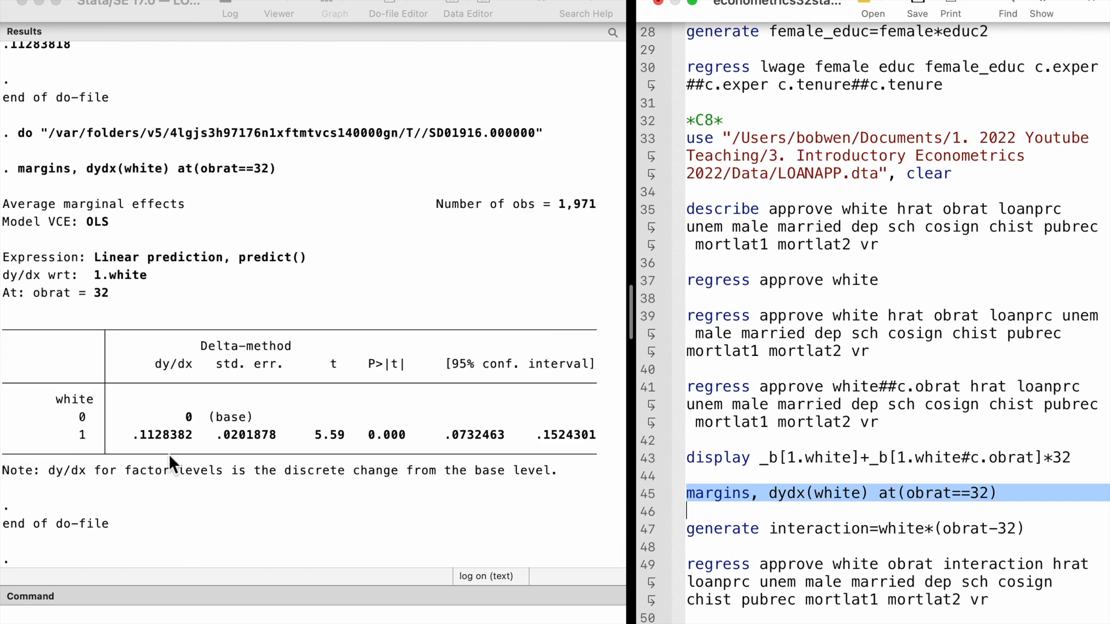
pyautogui.moveTo(598, 453)
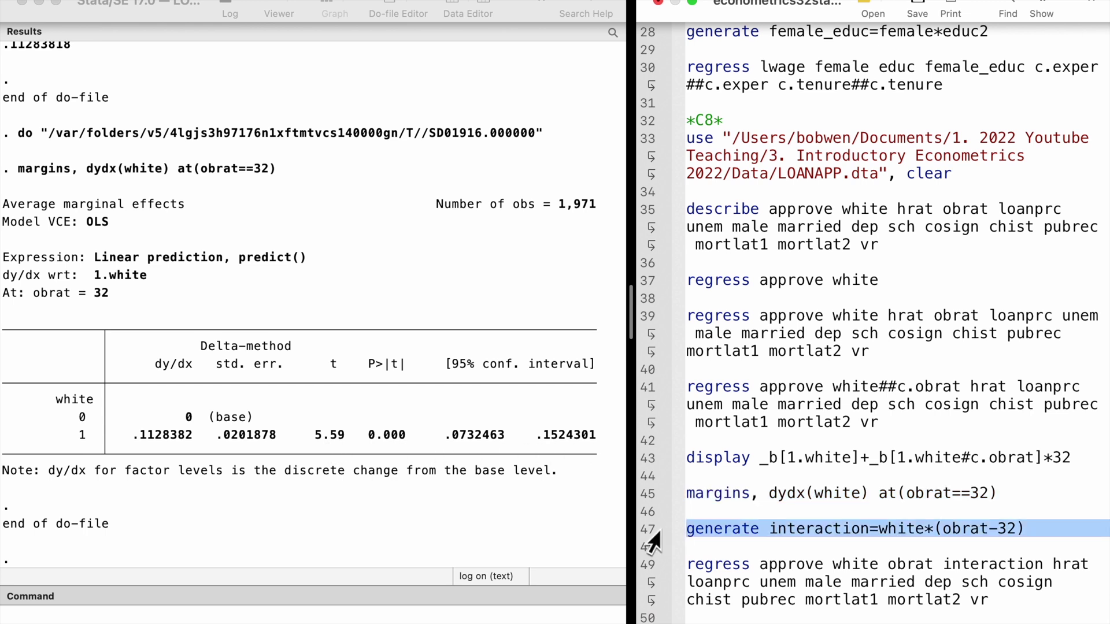
pyautogui.click(690, 546)
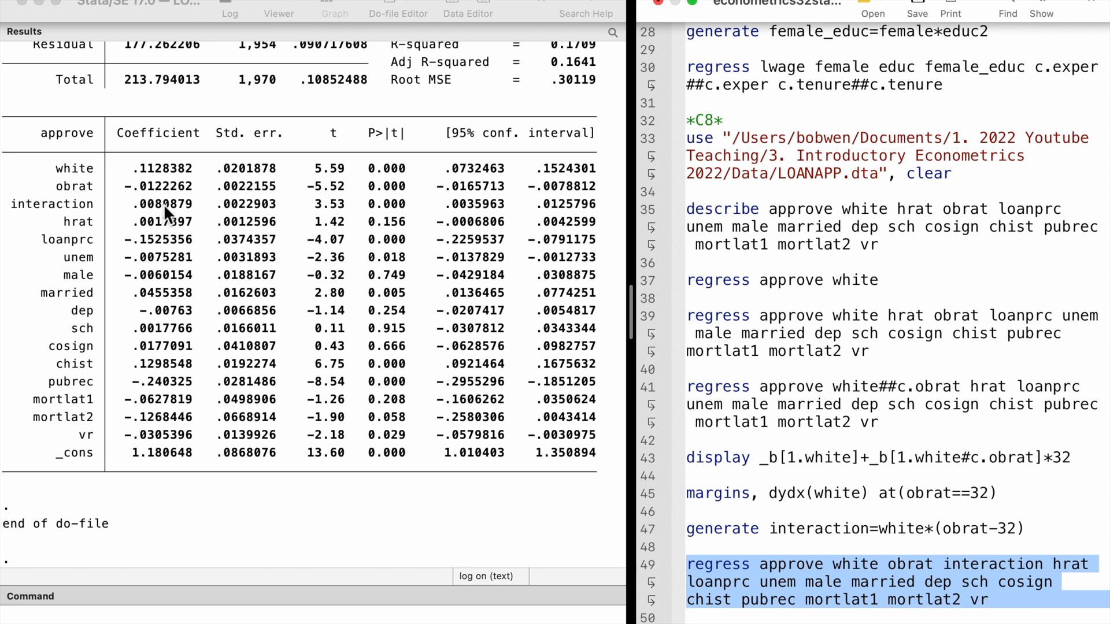
pyautogui.moveTo(262, 184)
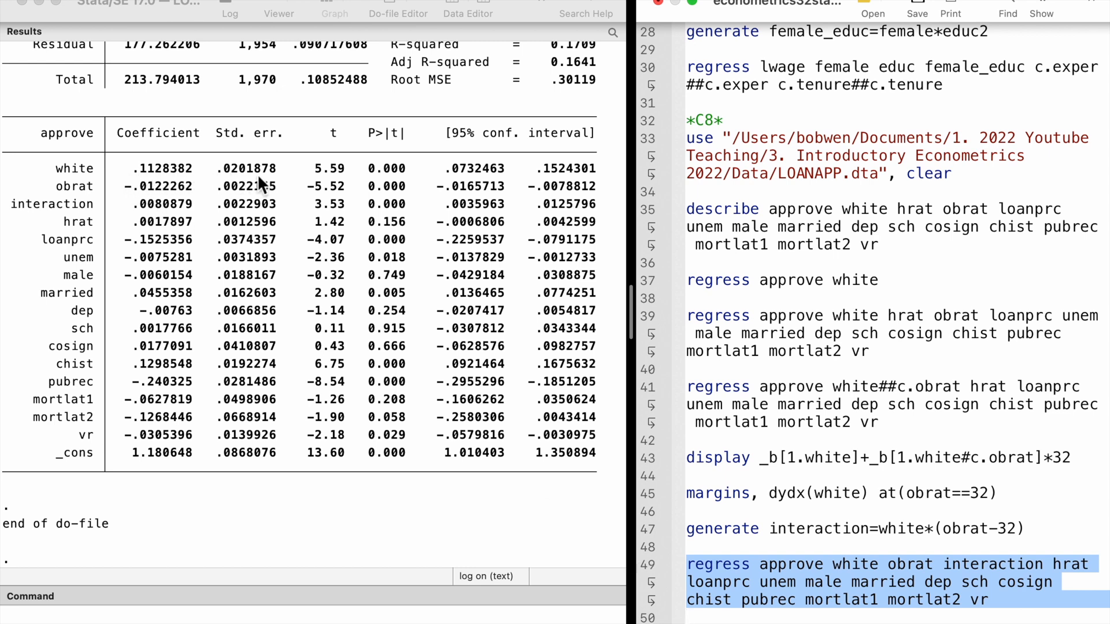
pyautogui.moveTo(581, 180)
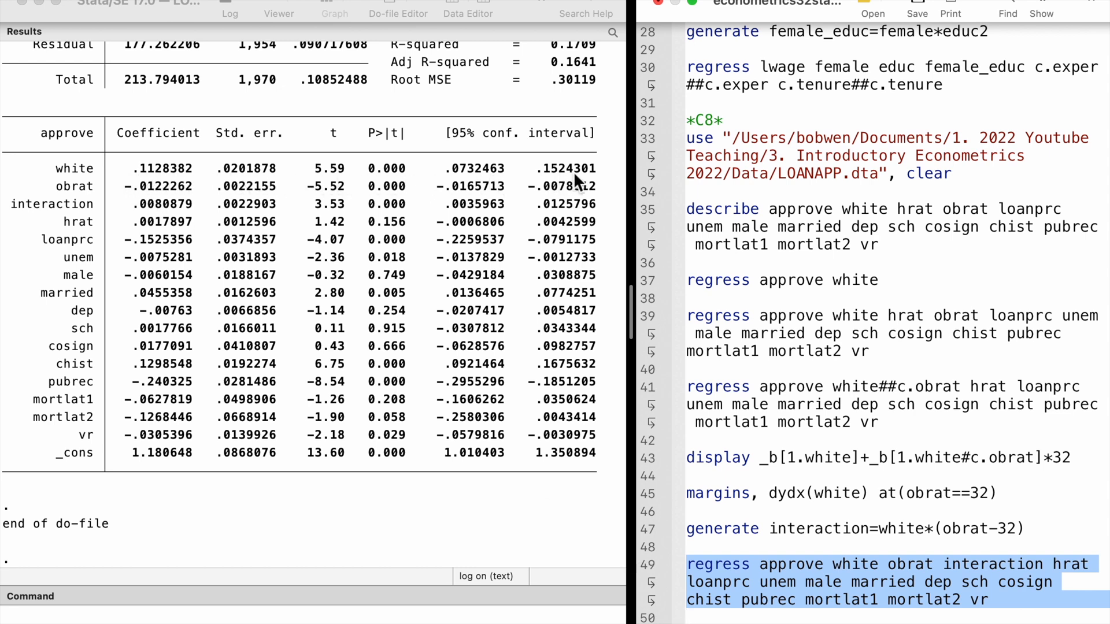
pyautogui.moveTo(631, 176)
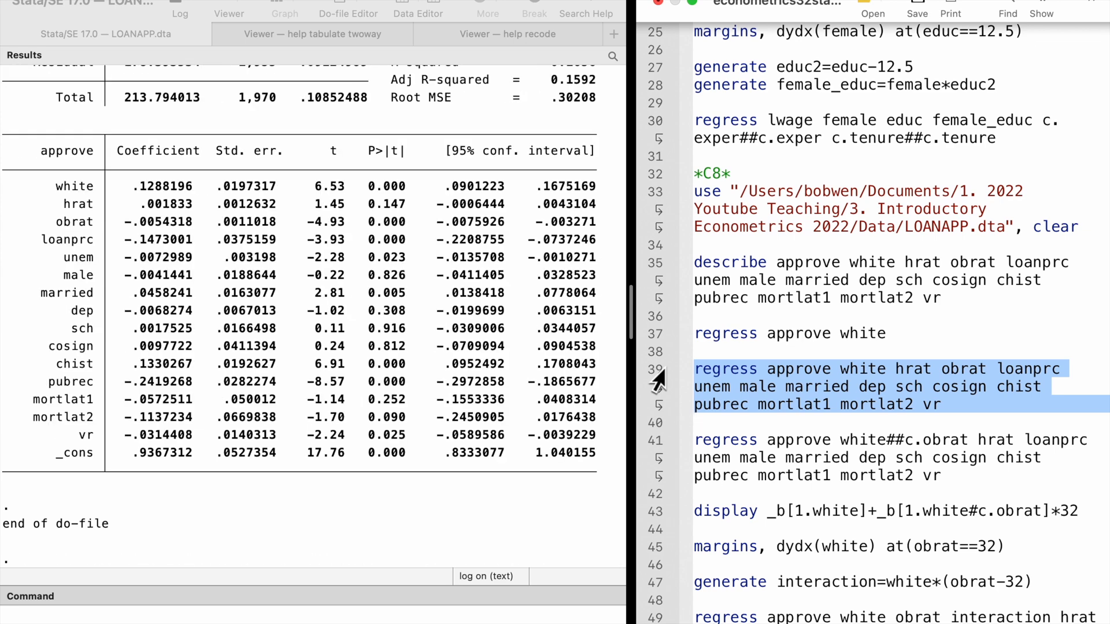
# - Scroll through the C8 section of the do-file to review the margins and interaction lines
pyautogui.scroll(-3)
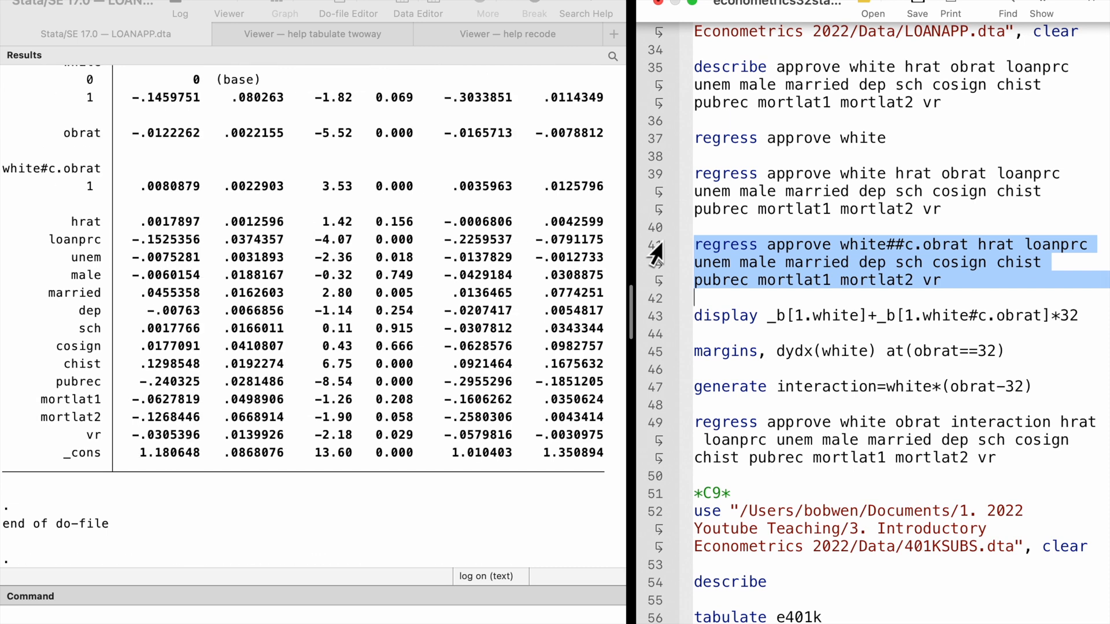
pyautogui.scroll(3)
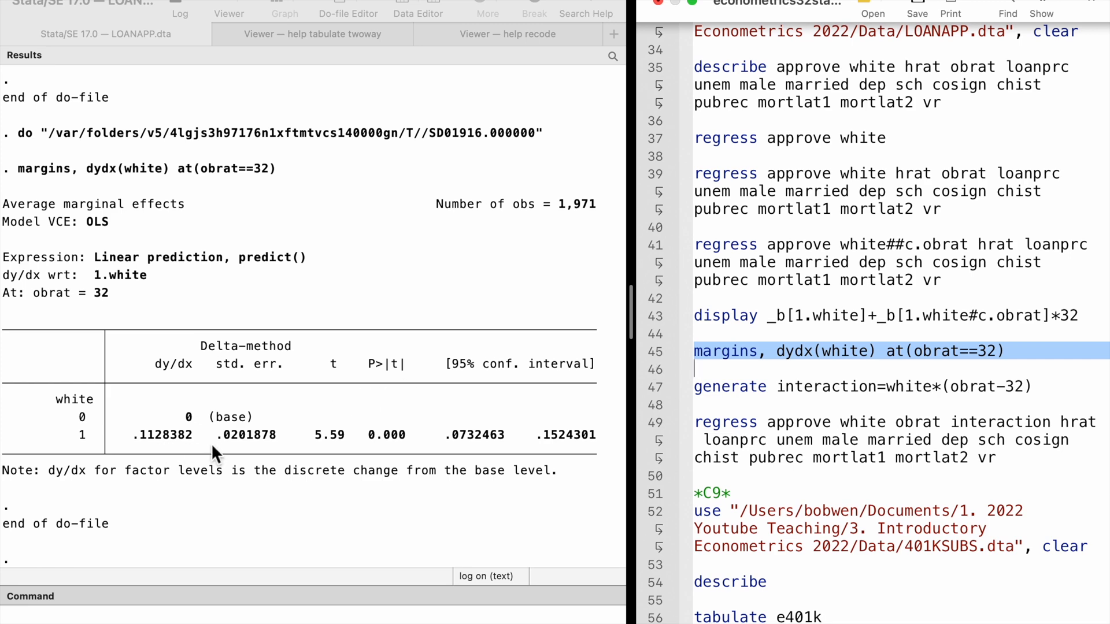
pyautogui.moveTo(673, 400)
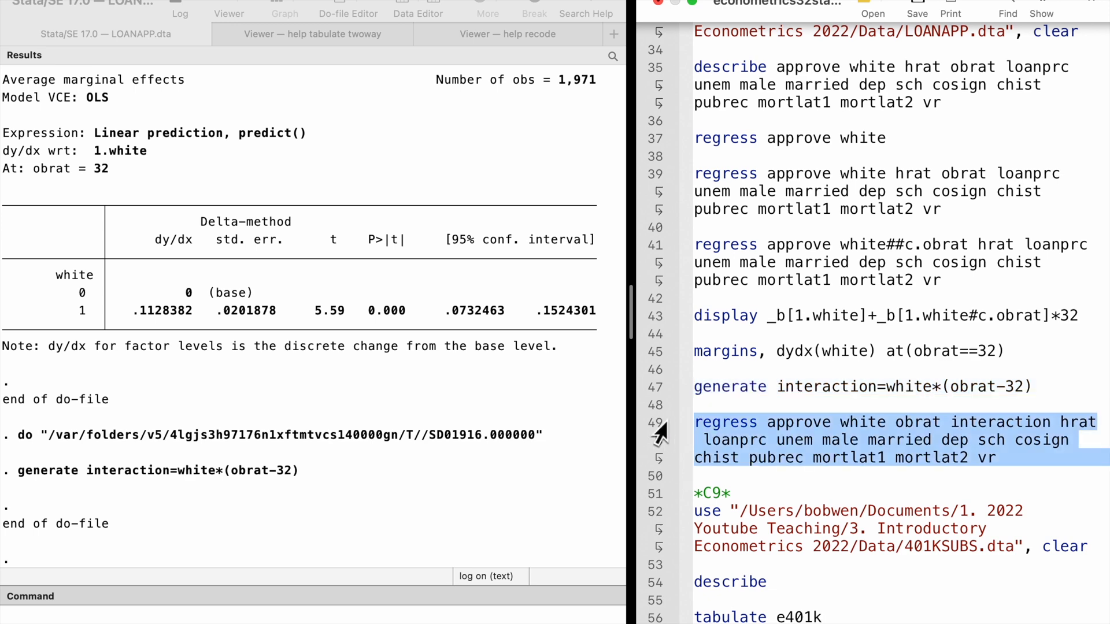
pyautogui.moveTo(1024, 424)
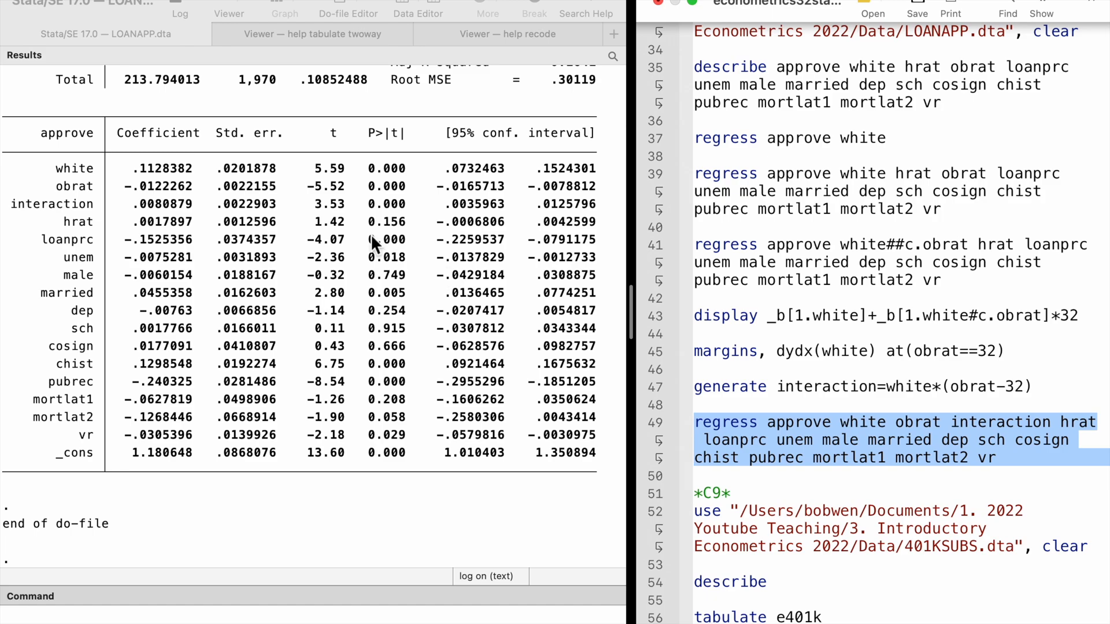
pyautogui.moveTo(504, 179)
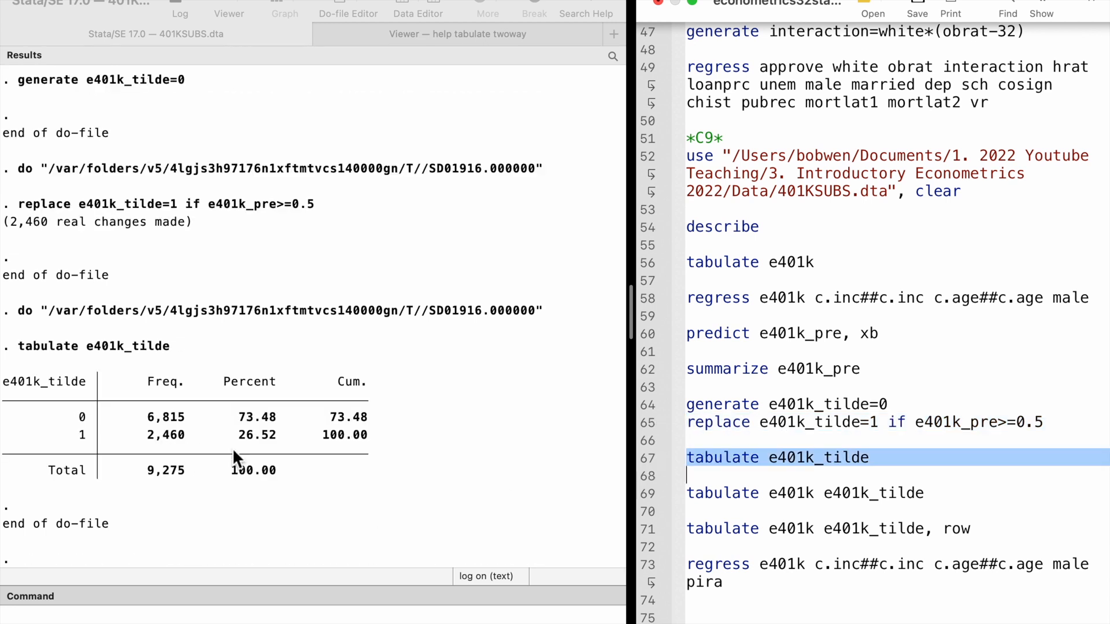
# - Run tabulate e401k e401k_tilde, showing 4,607 and 1,429 correct predictions of 9,275
pyautogui.click(804, 493)
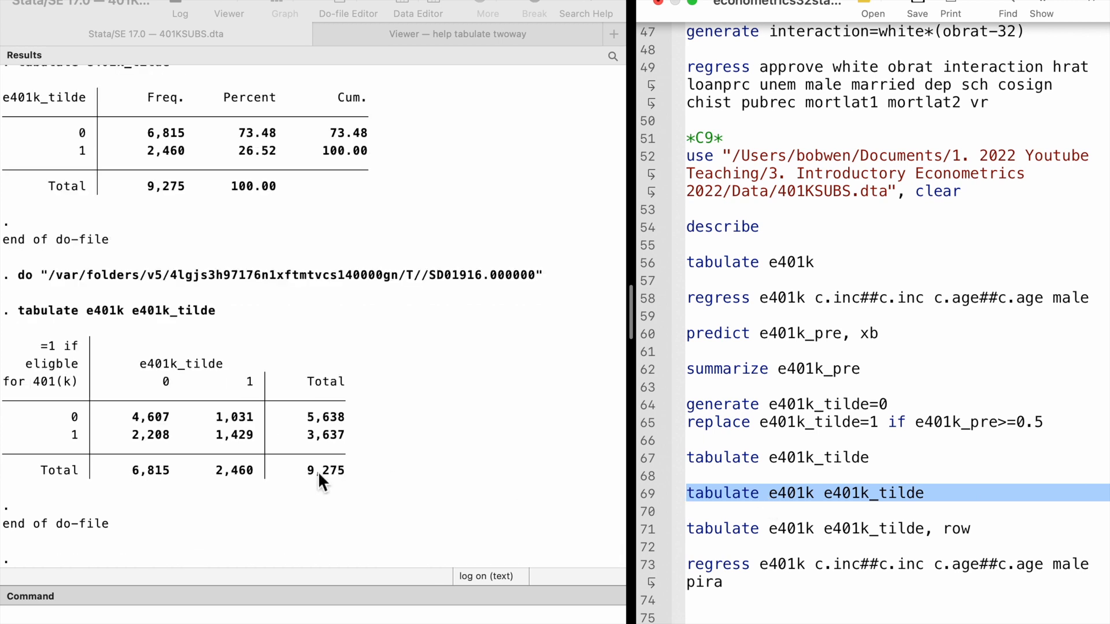
pyautogui.moveTo(170, 421)
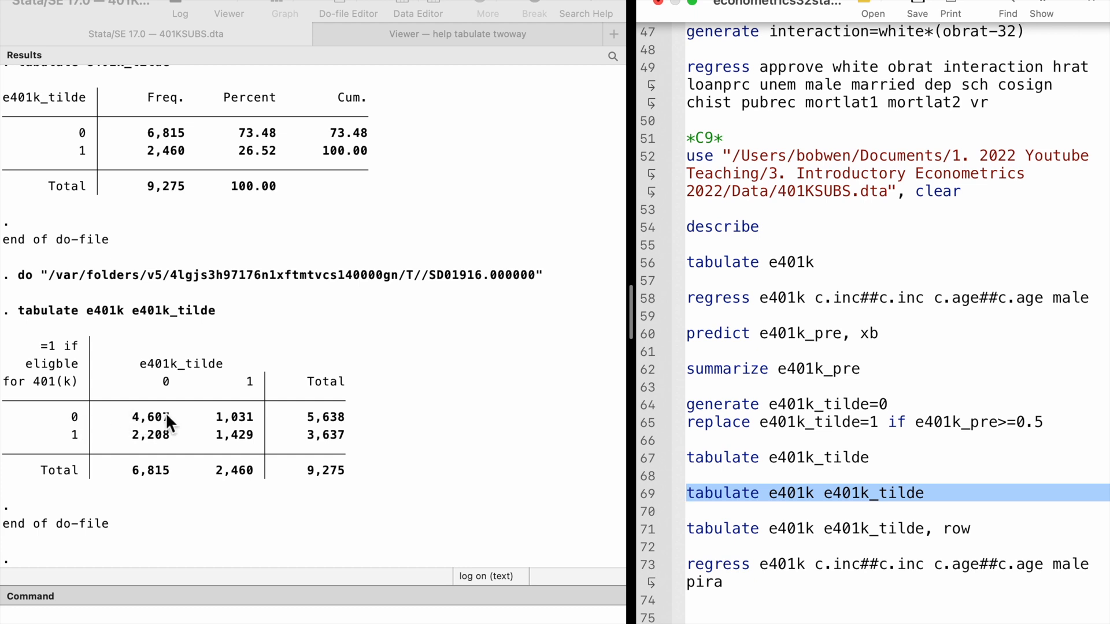
pyautogui.moveTo(162, 425)
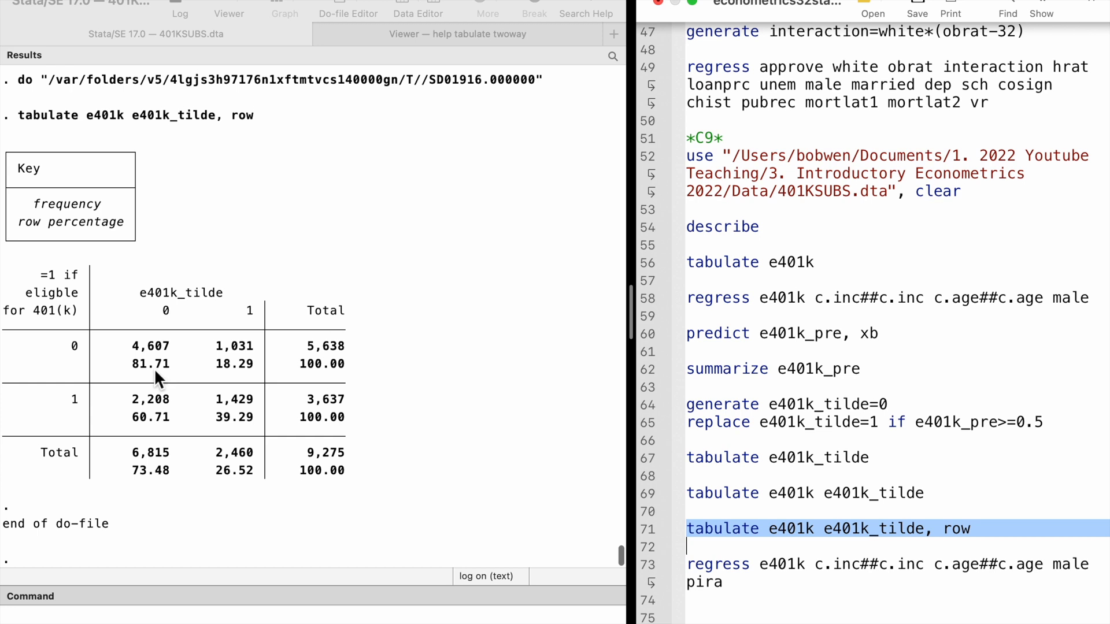
pyautogui.moveTo(49, 407)
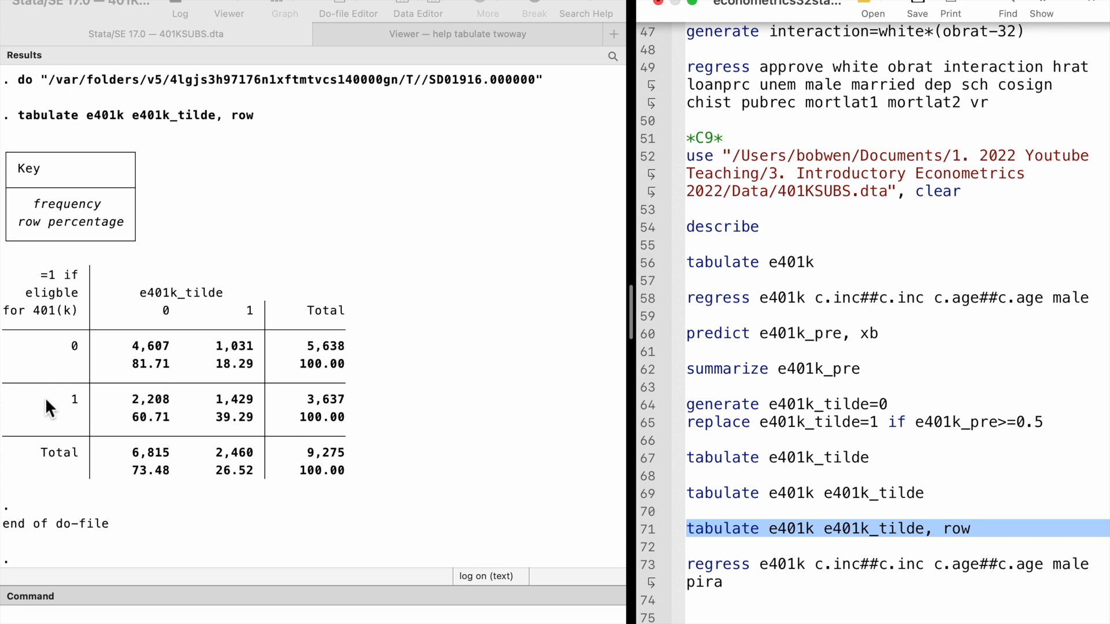
pyautogui.moveTo(242, 406)
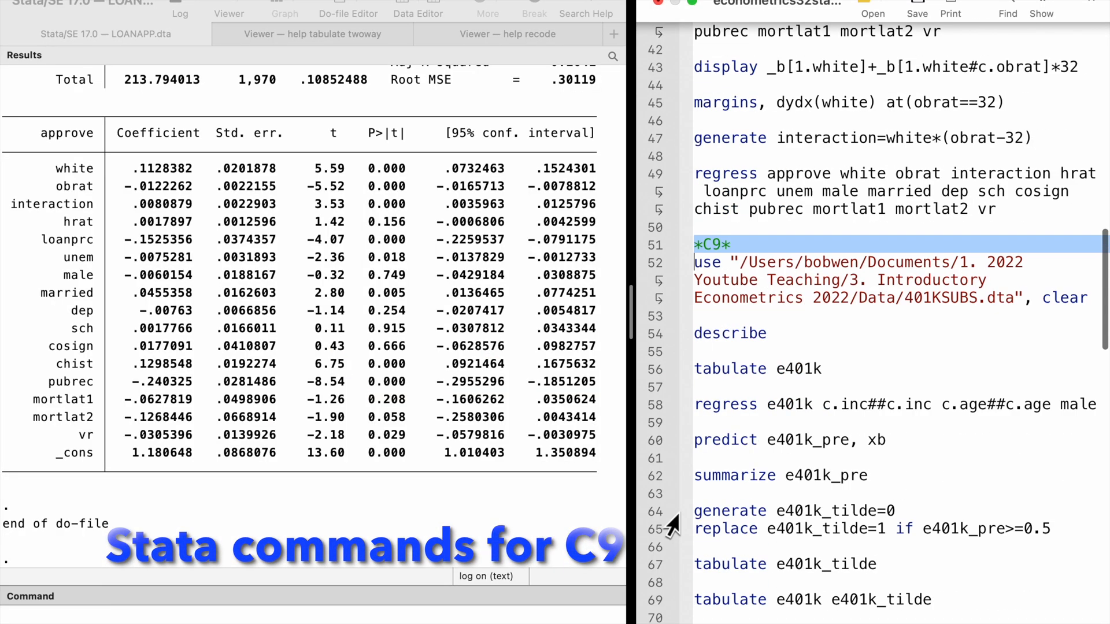
# - Rerun summarize e401k_pre (mean .3921294) and the e401k by e401k_tilde tabulation
pyautogui.scroll(-3)
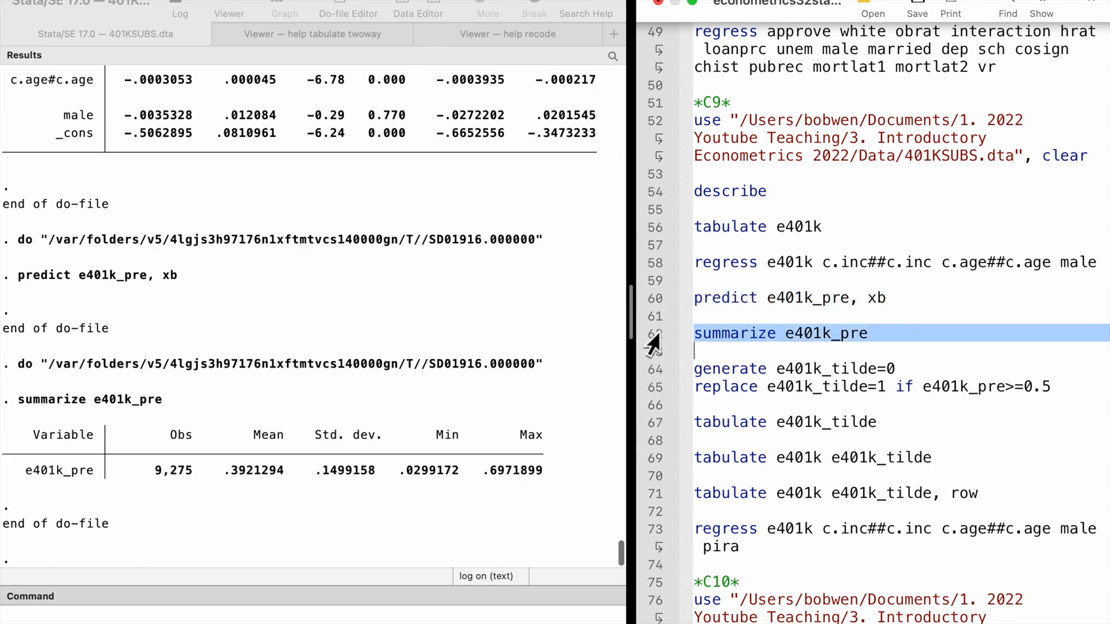
pyautogui.moveTo(650, 372)
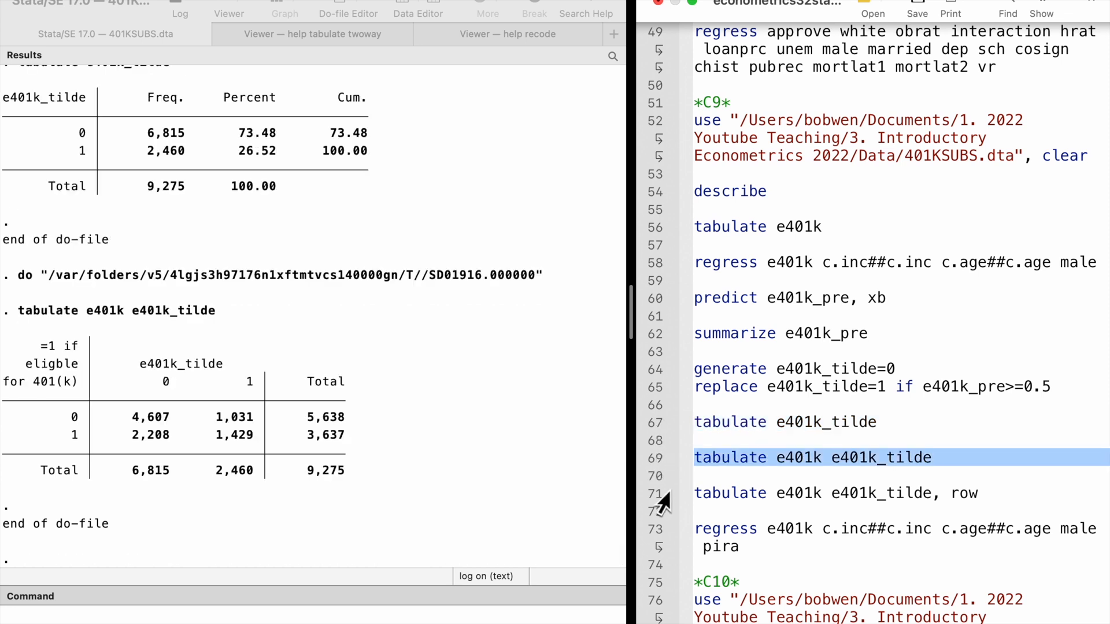
pyautogui.click(835, 494)
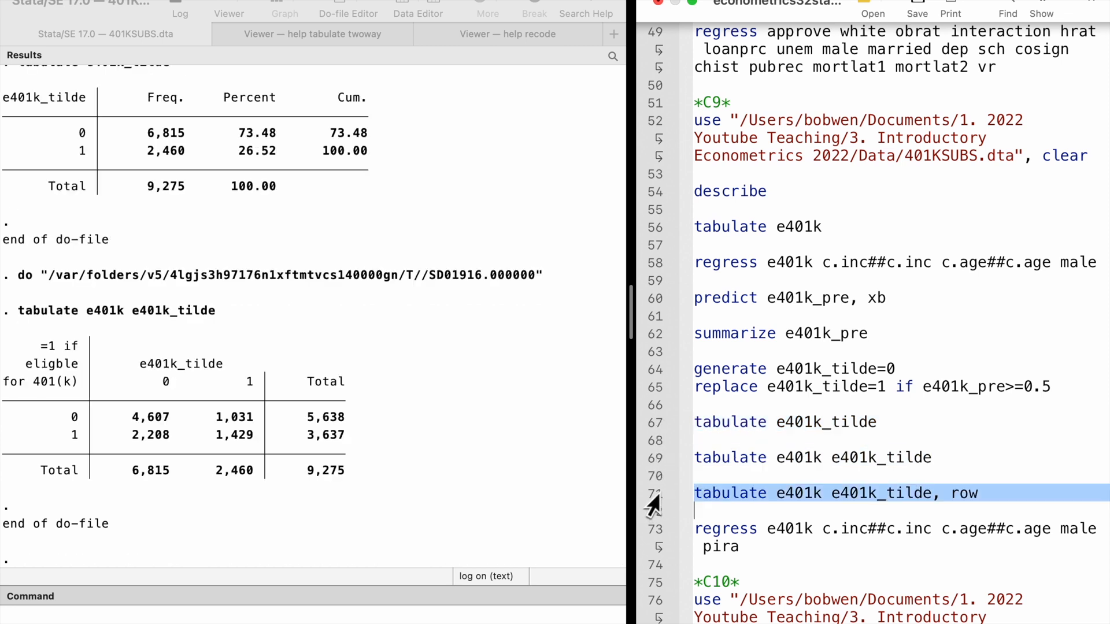